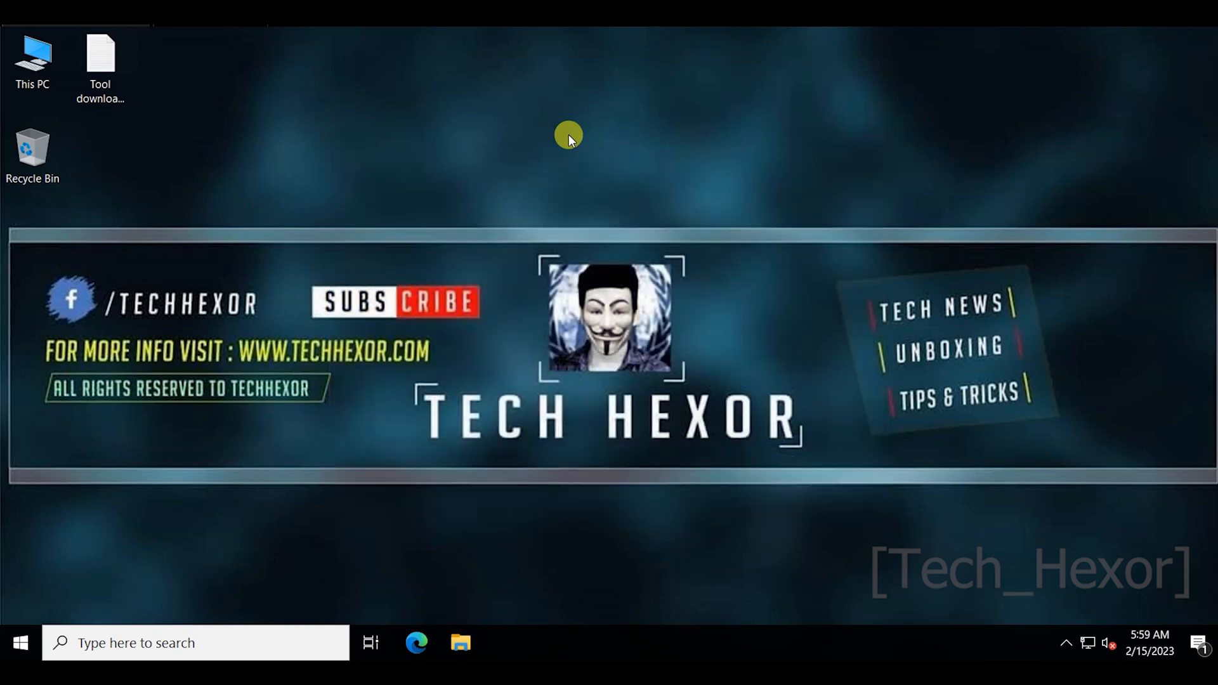
# - Launch Windows Settings from the Start menu
pyautogui.click(20, 643)
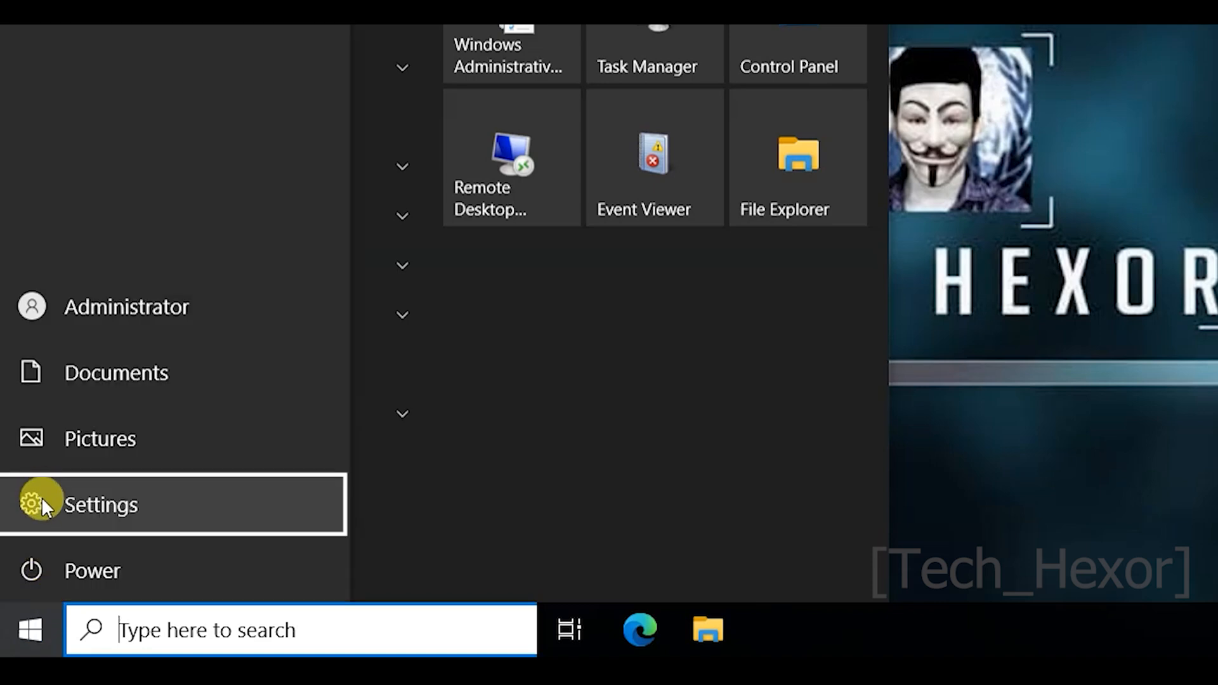
pyautogui.click(99, 504)
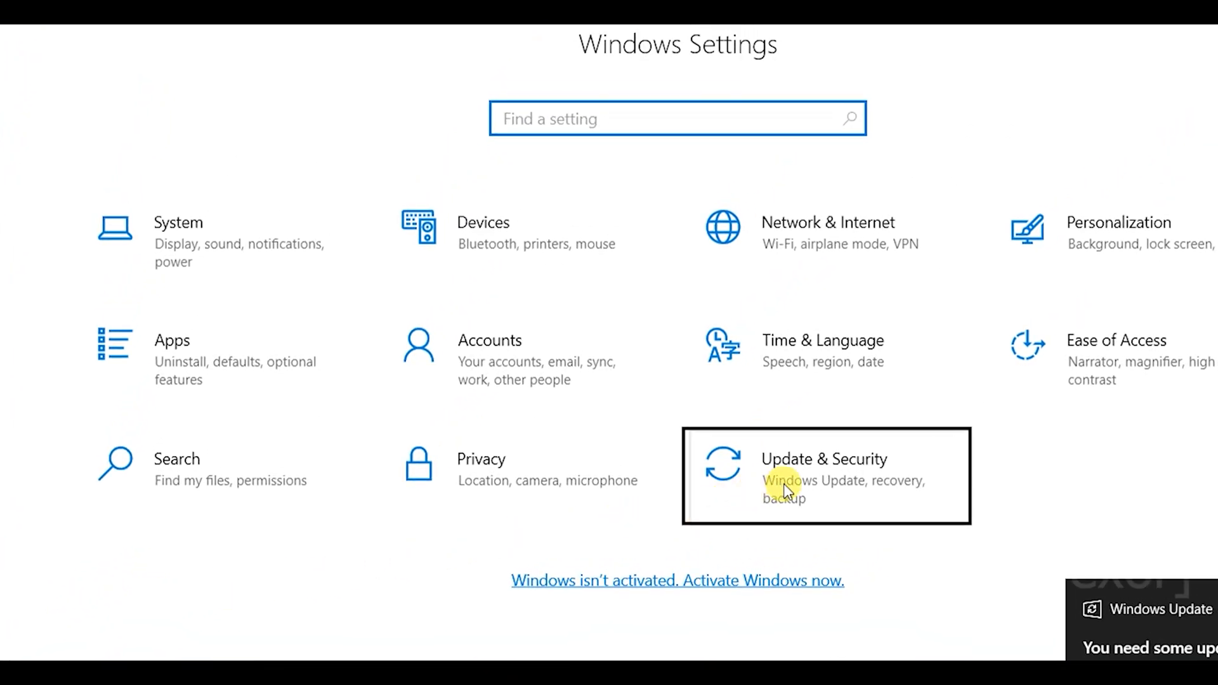
# - Confirm Update & Security > Activation shows Standard Evaluation, not activated, then close Settings
pyautogui.click(823, 474)
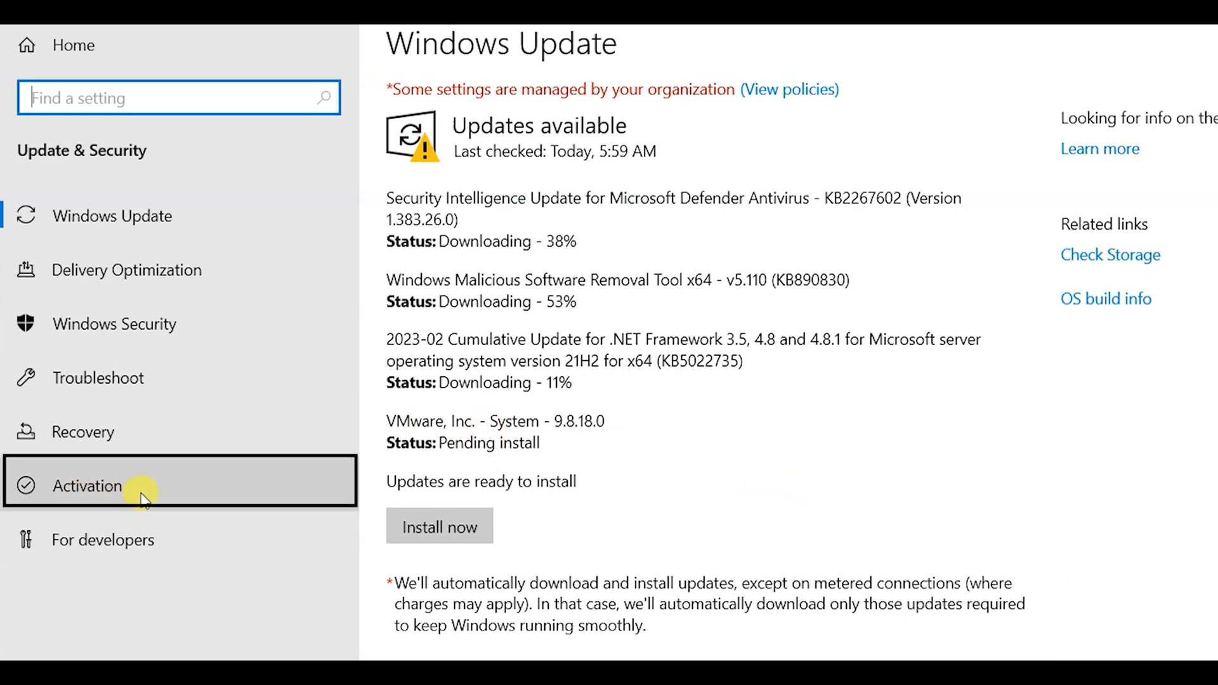
pyautogui.moveTo(99, 500)
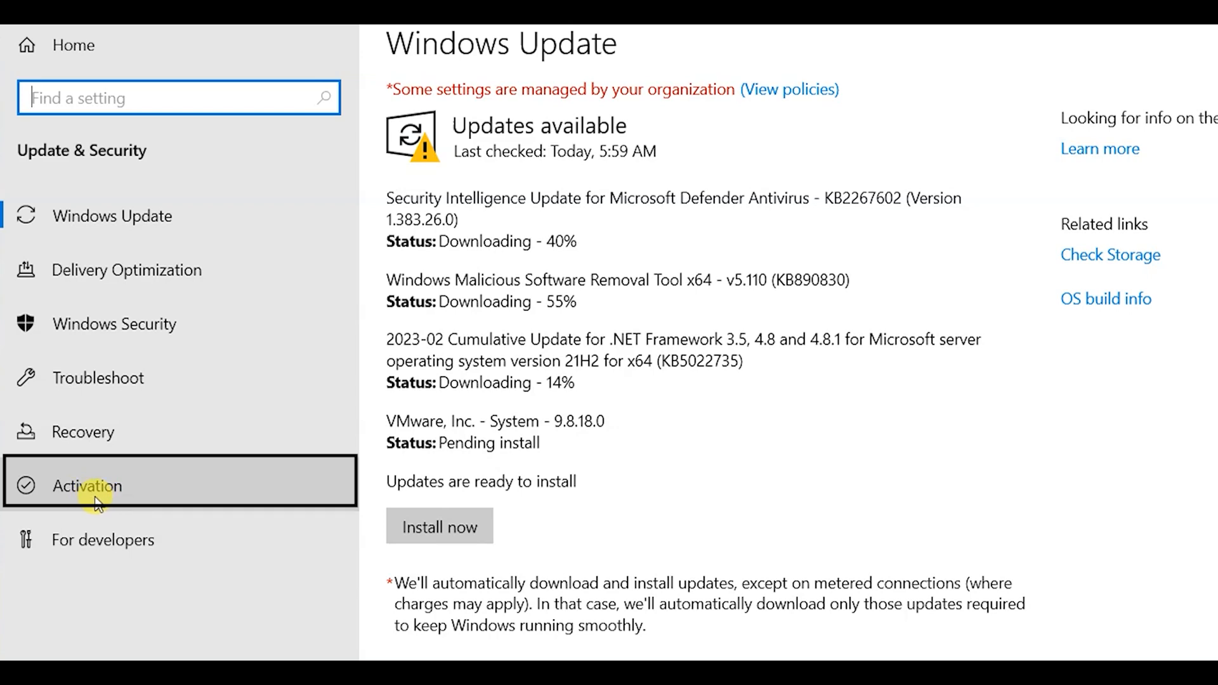
pyautogui.click(87, 485)
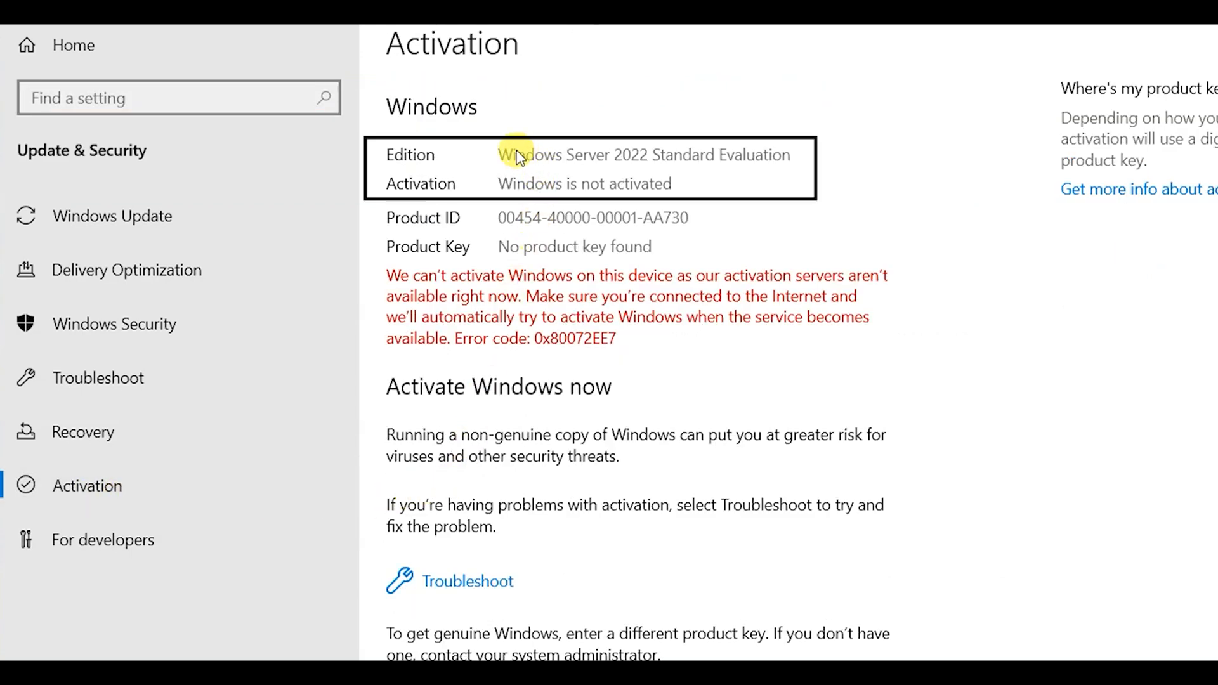
pyautogui.moveTo(738, 169)
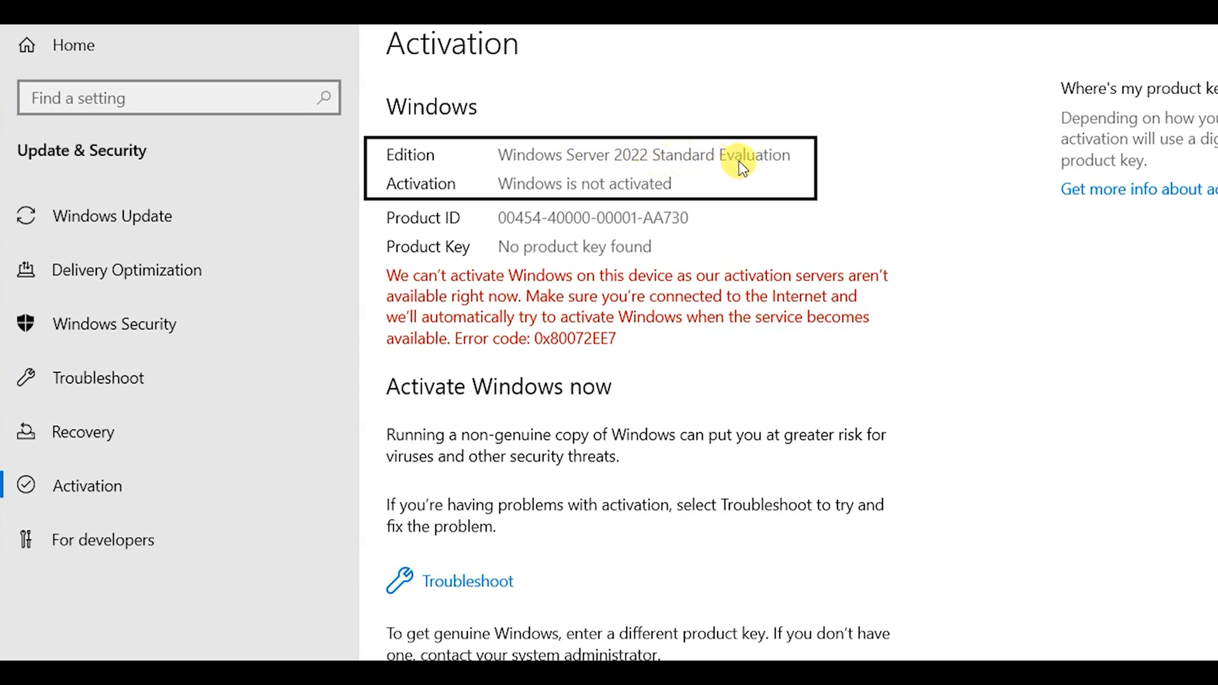
pyautogui.moveTo(615, 196)
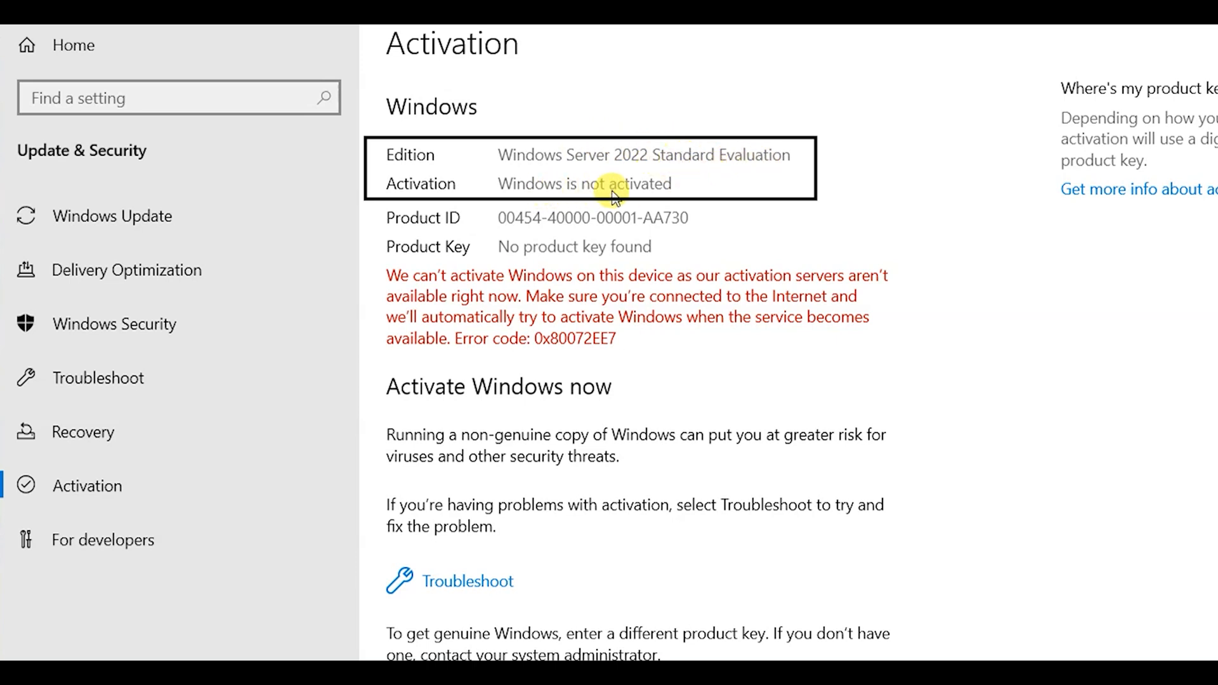
pyautogui.moveTo(621, 231)
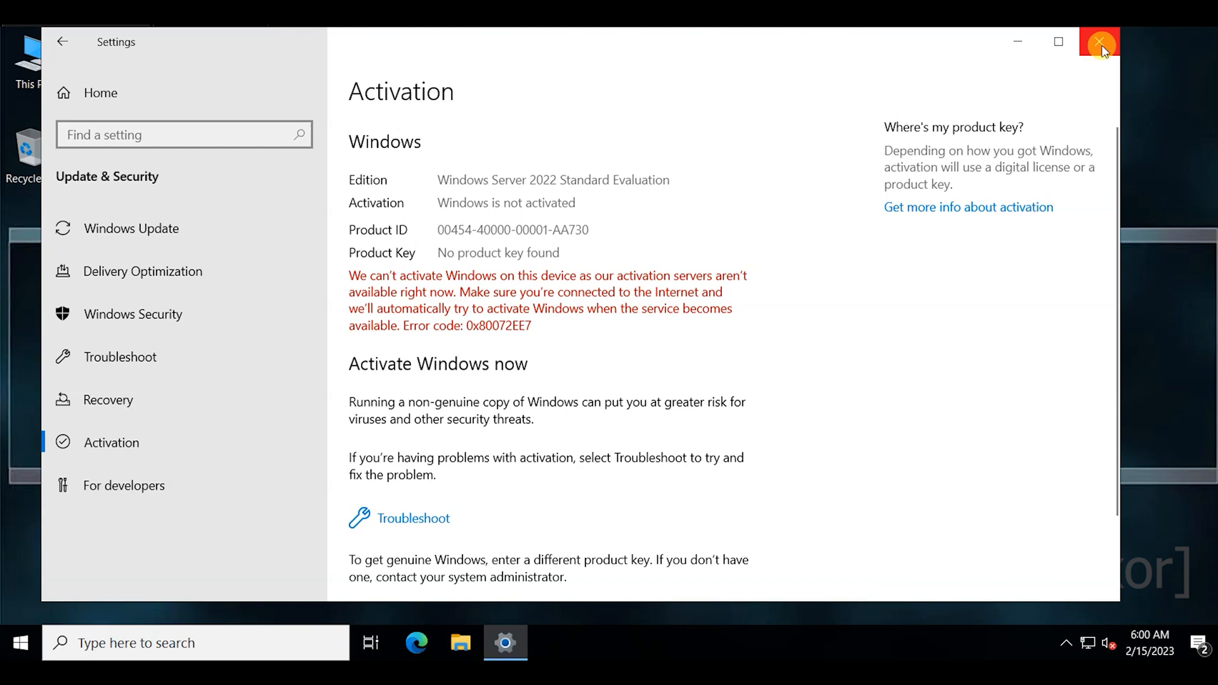
pyautogui.click(1099, 41)
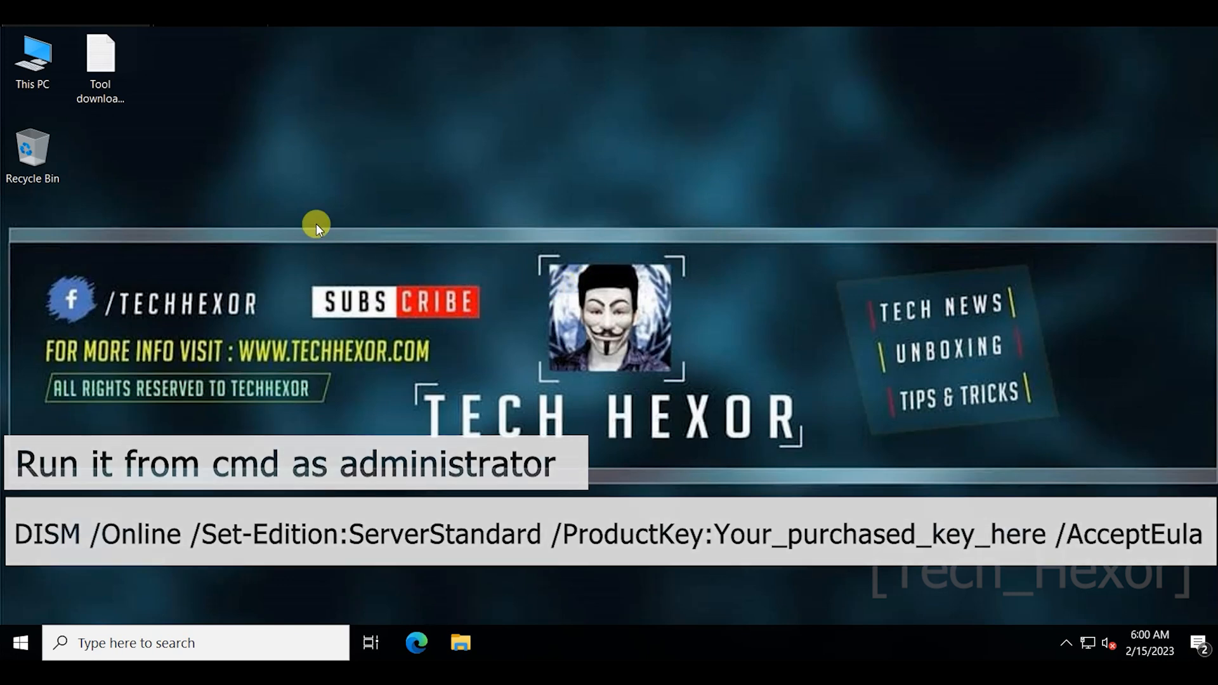
# - Copy the download URL from the desktop 'Tool download link' note in Notepad
pyautogui.doubleClick(100, 55)
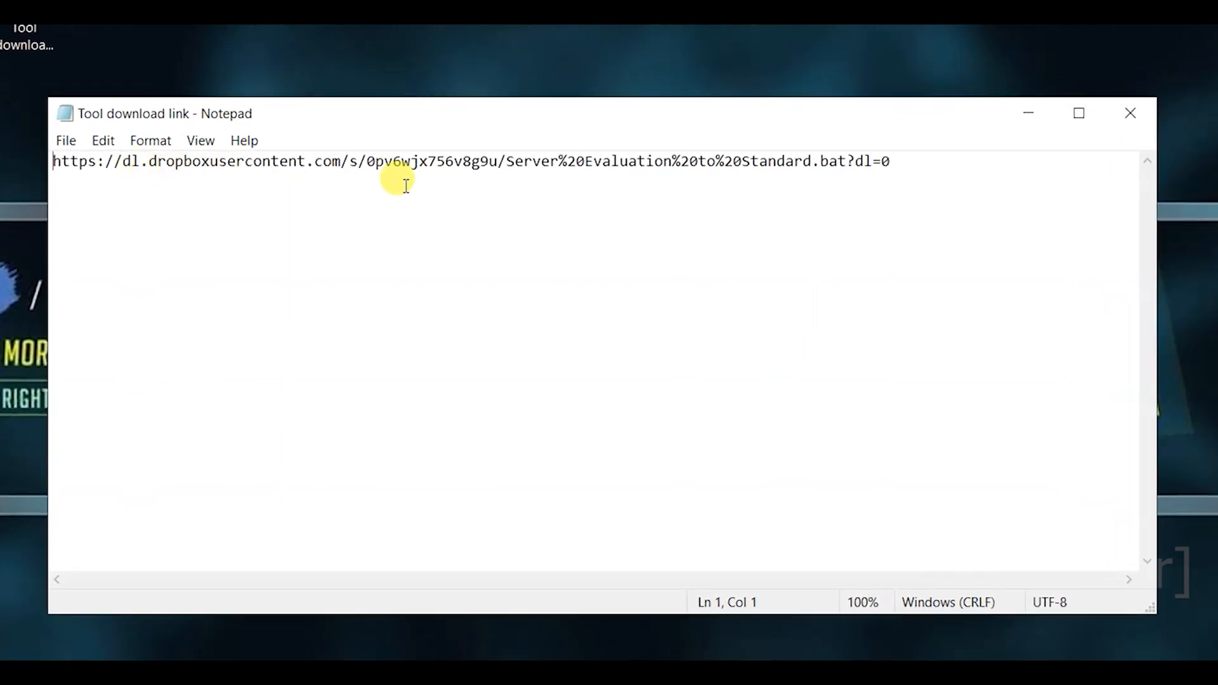
pyautogui.click(889, 160)
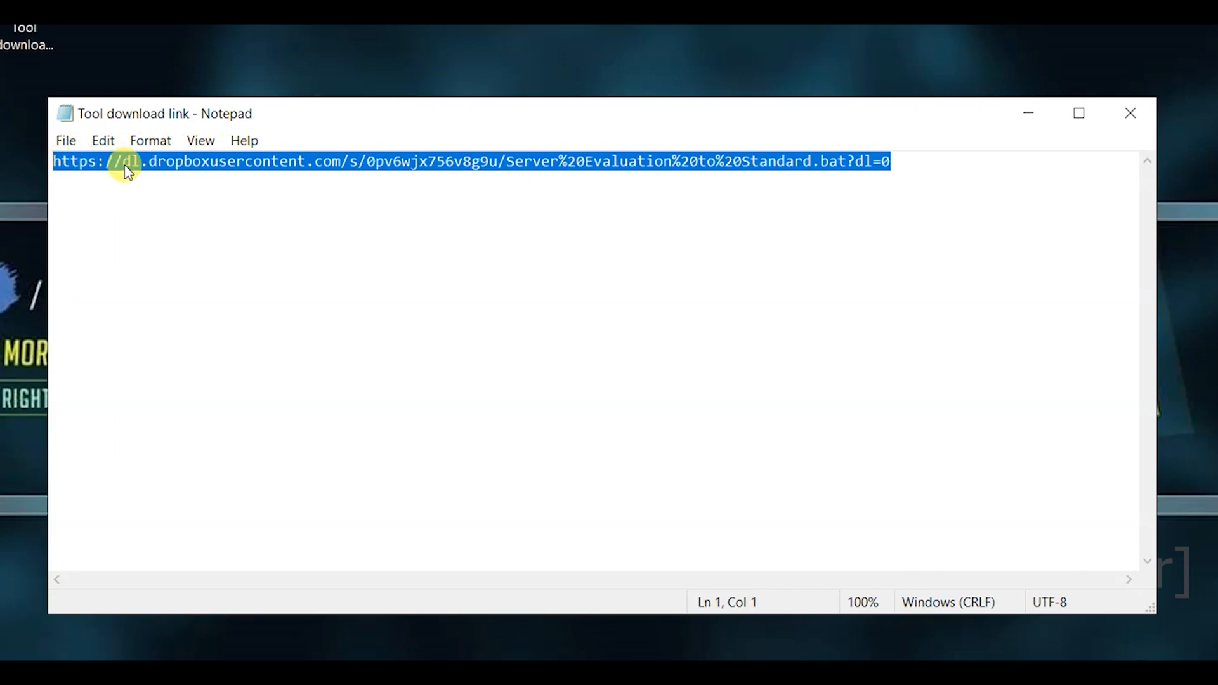
pyautogui.rightClick(128, 167)
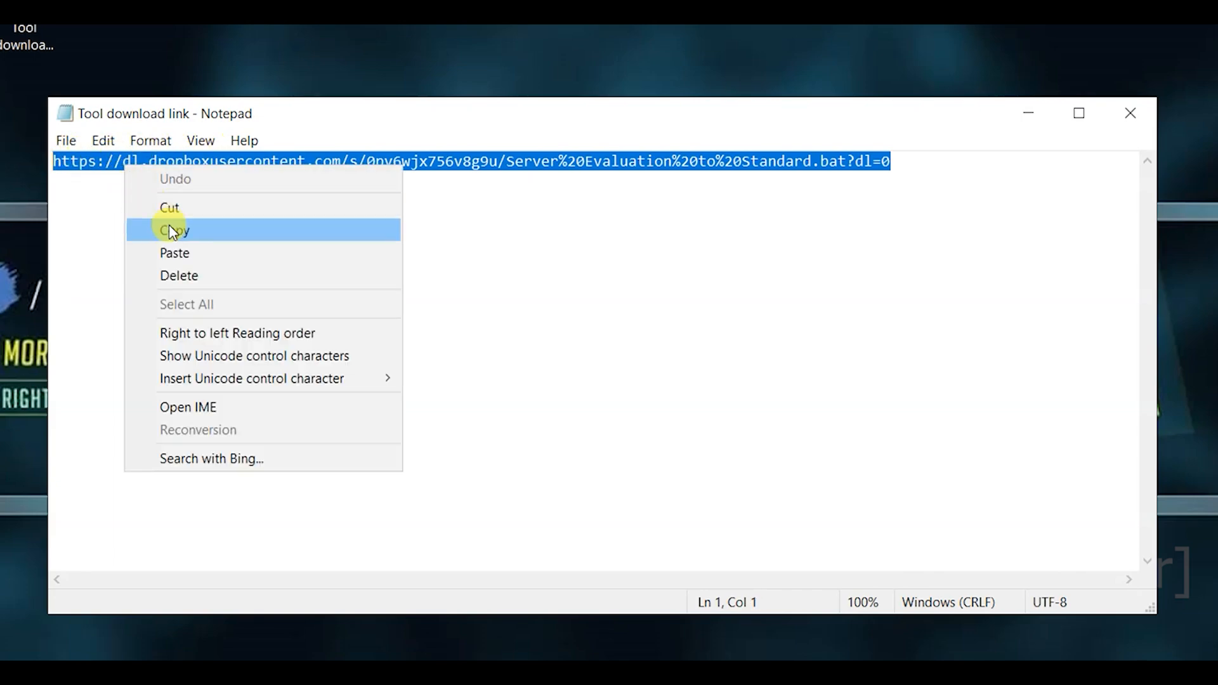
pyautogui.click(174, 230)
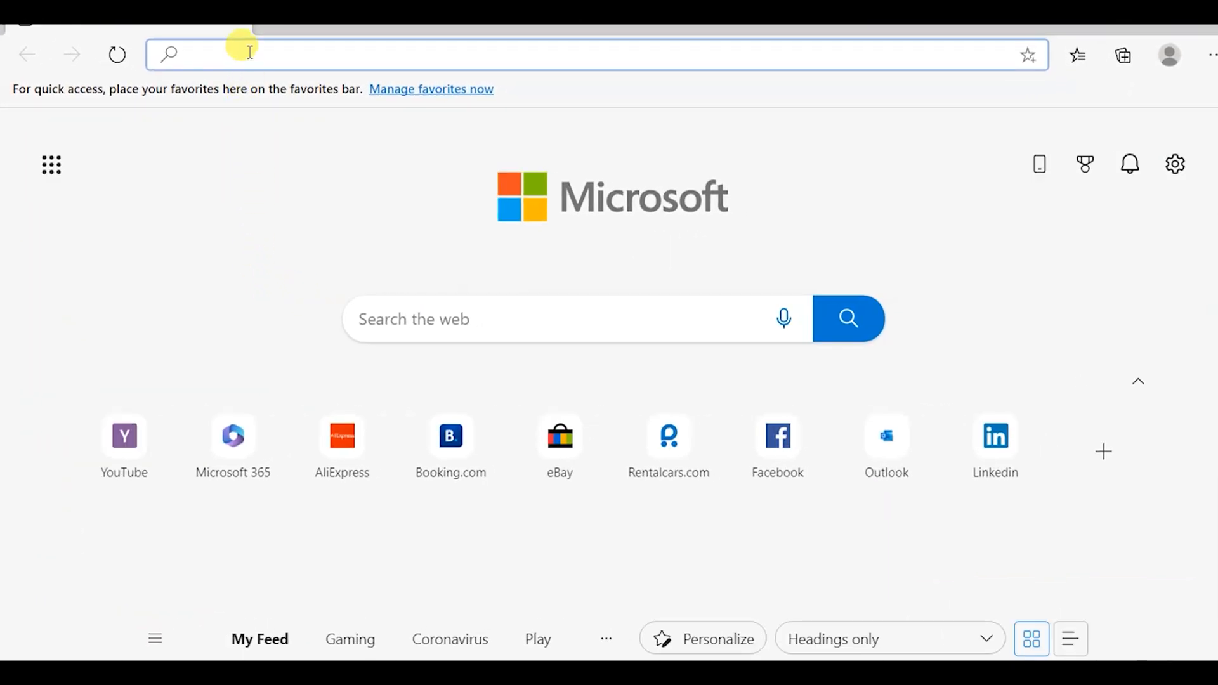
# - Paste the link into Edge's address bar and show options for the blocked .bat download
pyautogui.rightClick(249, 52)
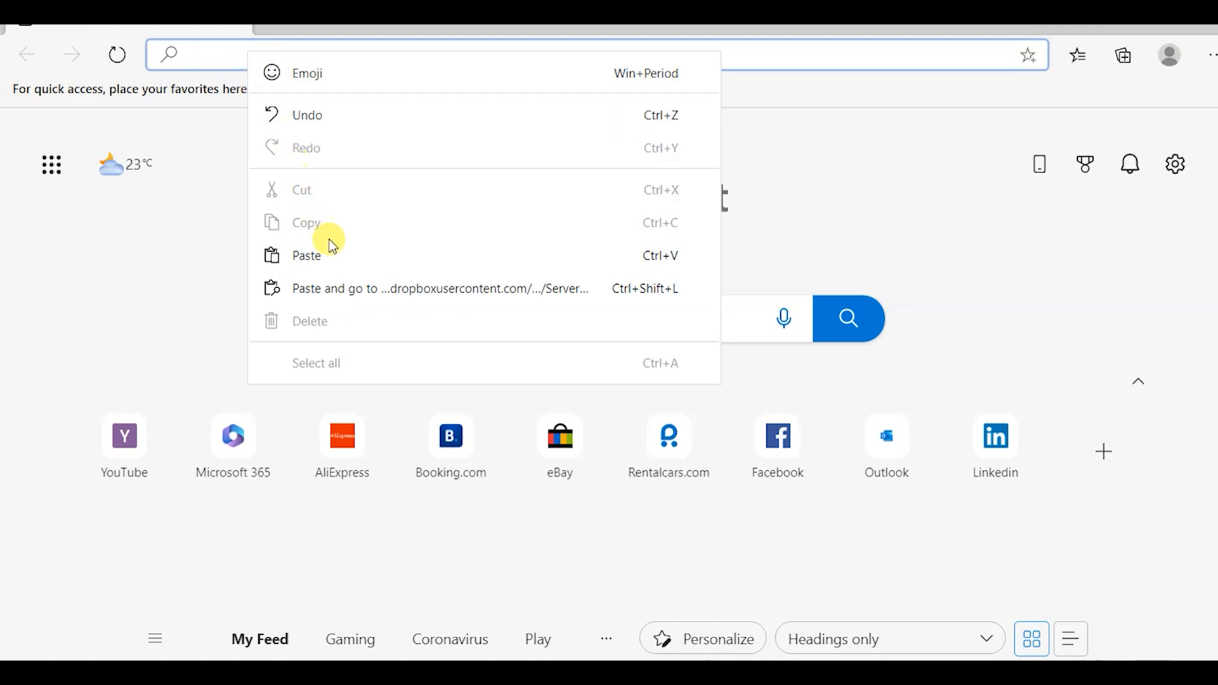
pyautogui.moveTo(343, 299)
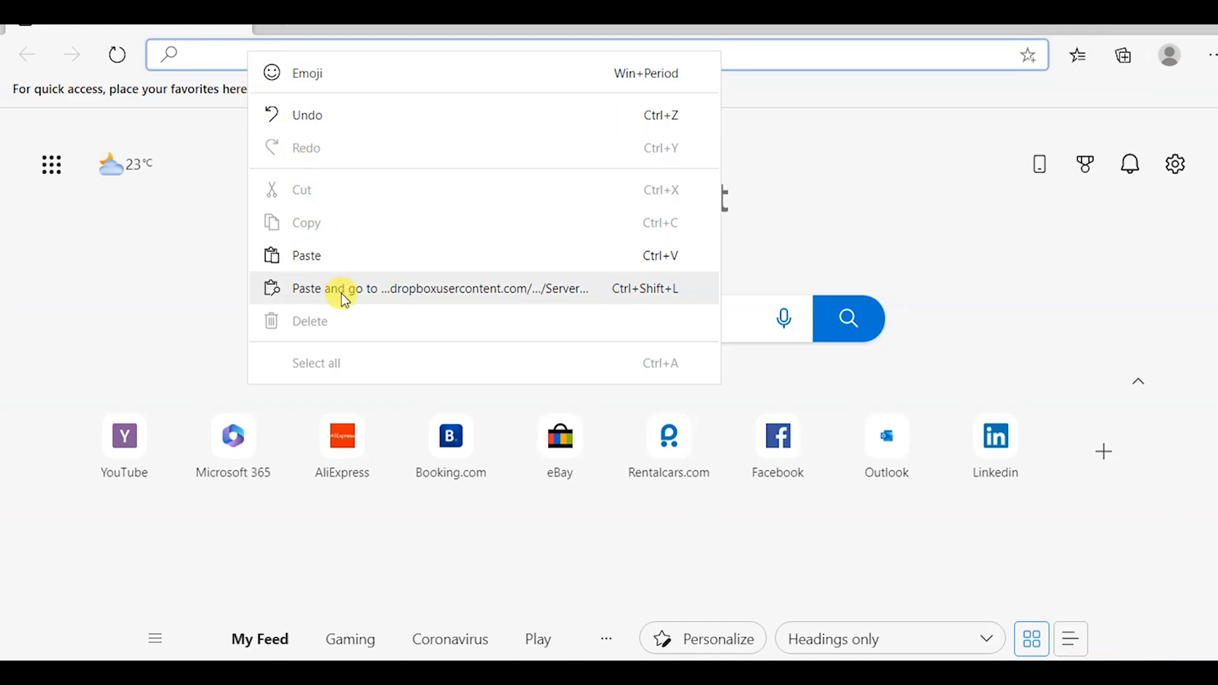
pyautogui.click(349, 288)
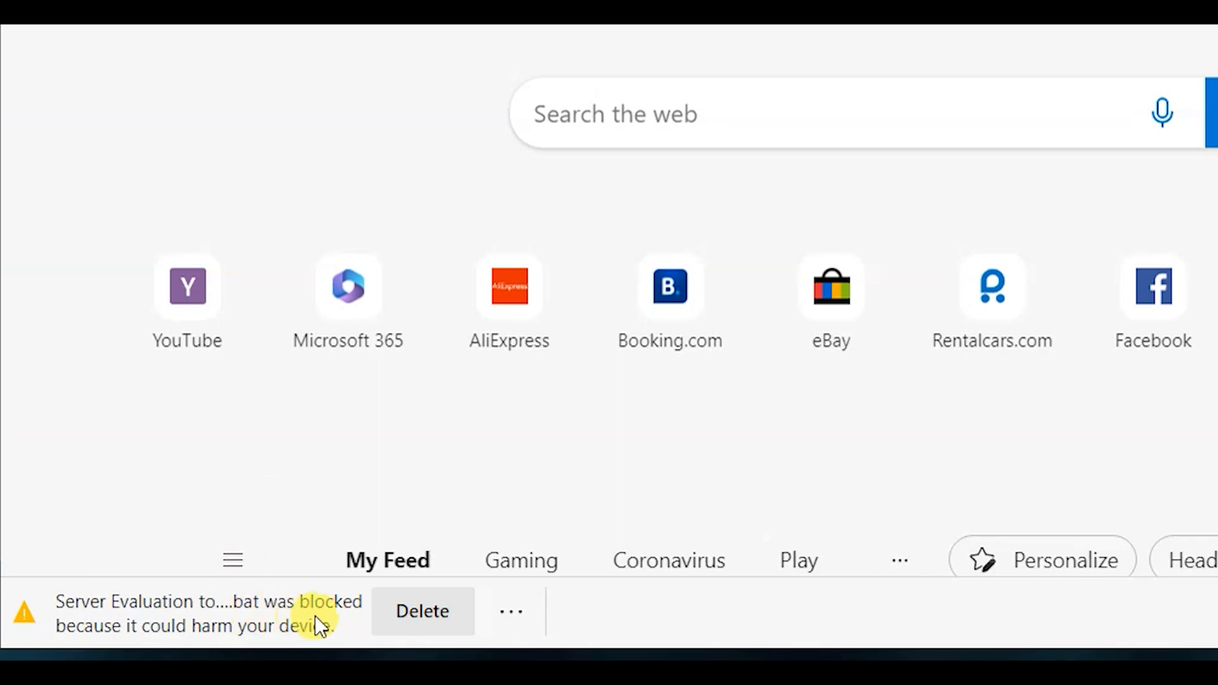
pyautogui.moveTo(221, 633)
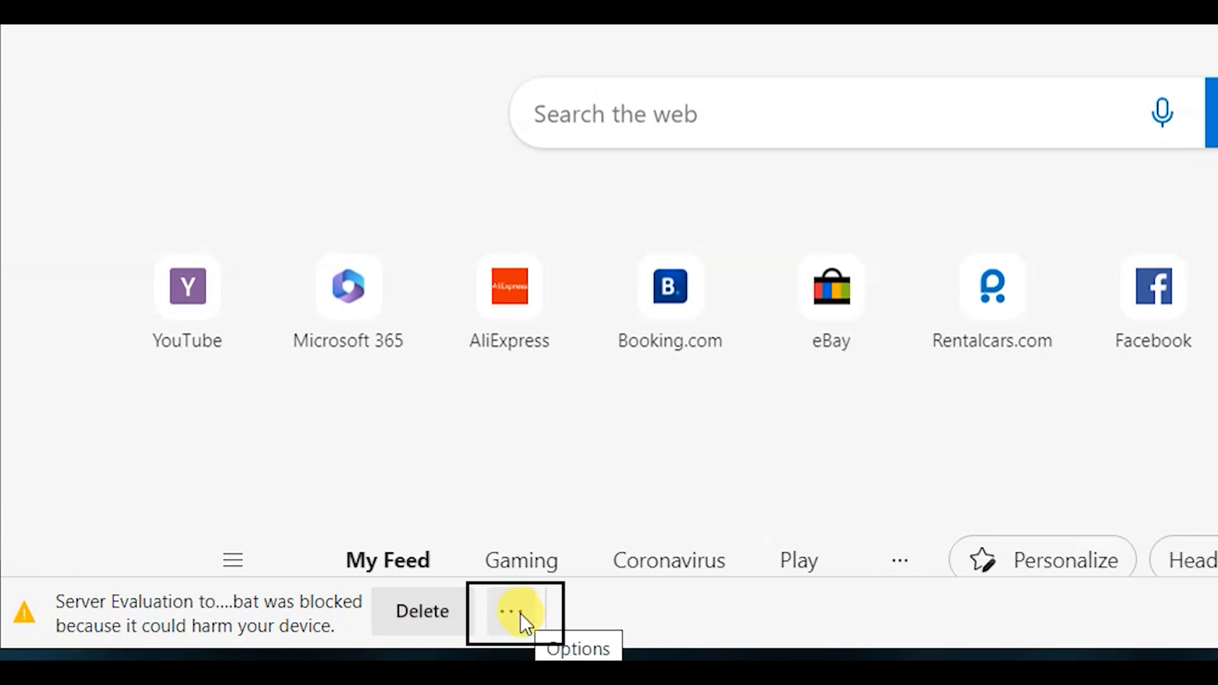
pyautogui.click(513, 612)
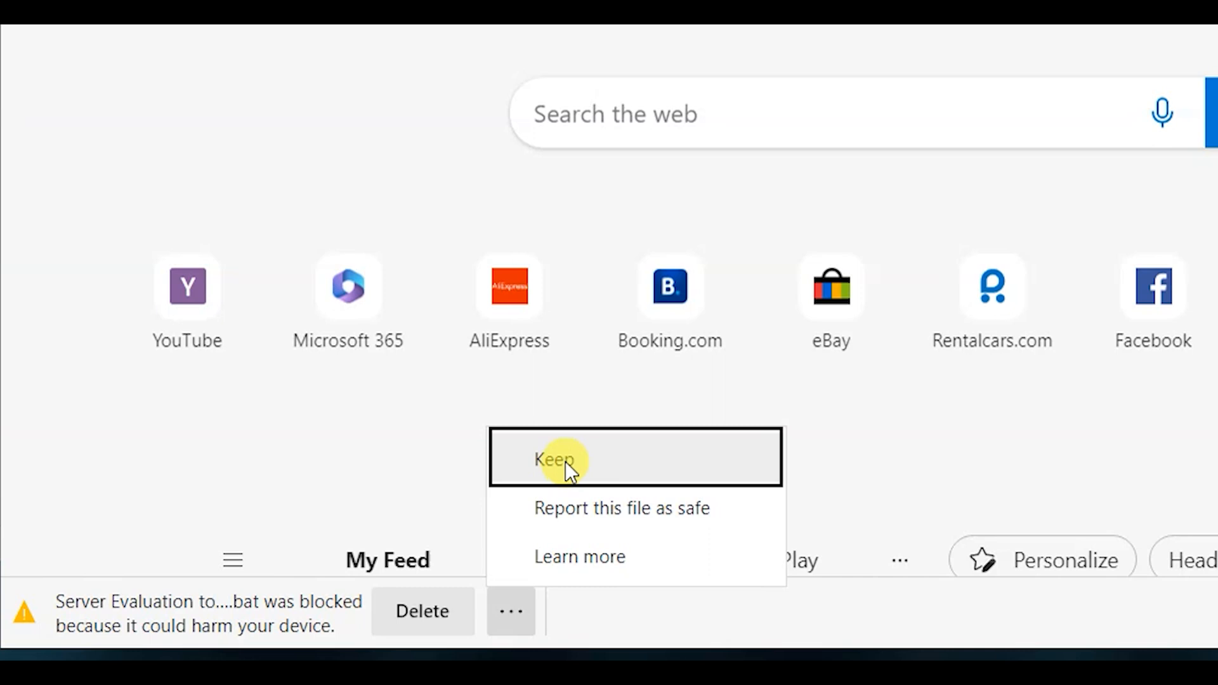
# - Keep 'Server Evaluation to Standard.bat' despite the SmartScreen warning and run it
pyautogui.click(554, 459)
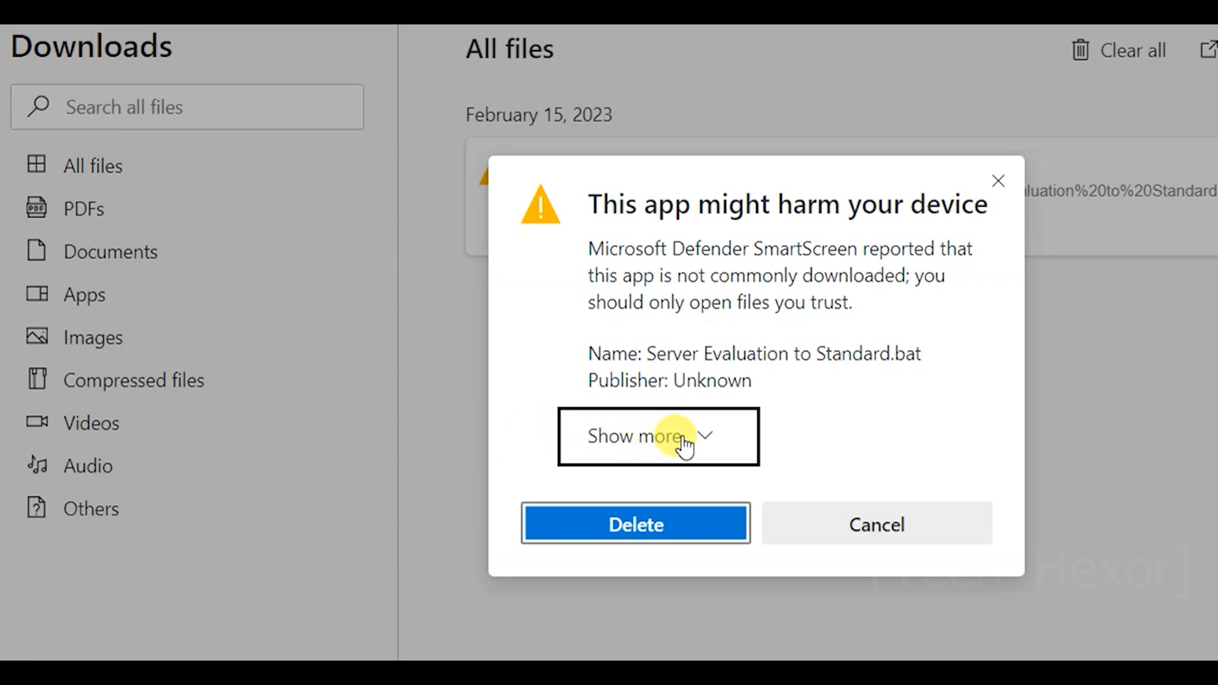
pyautogui.click(635, 435)
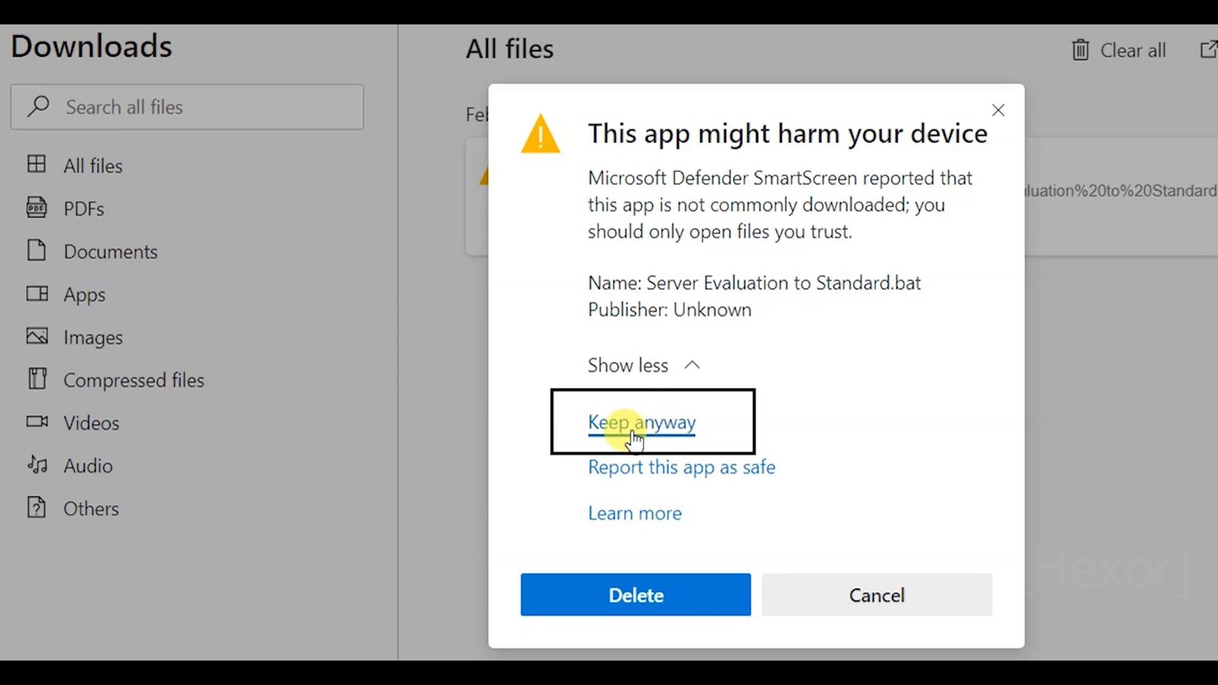
pyautogui.click(641, 422)
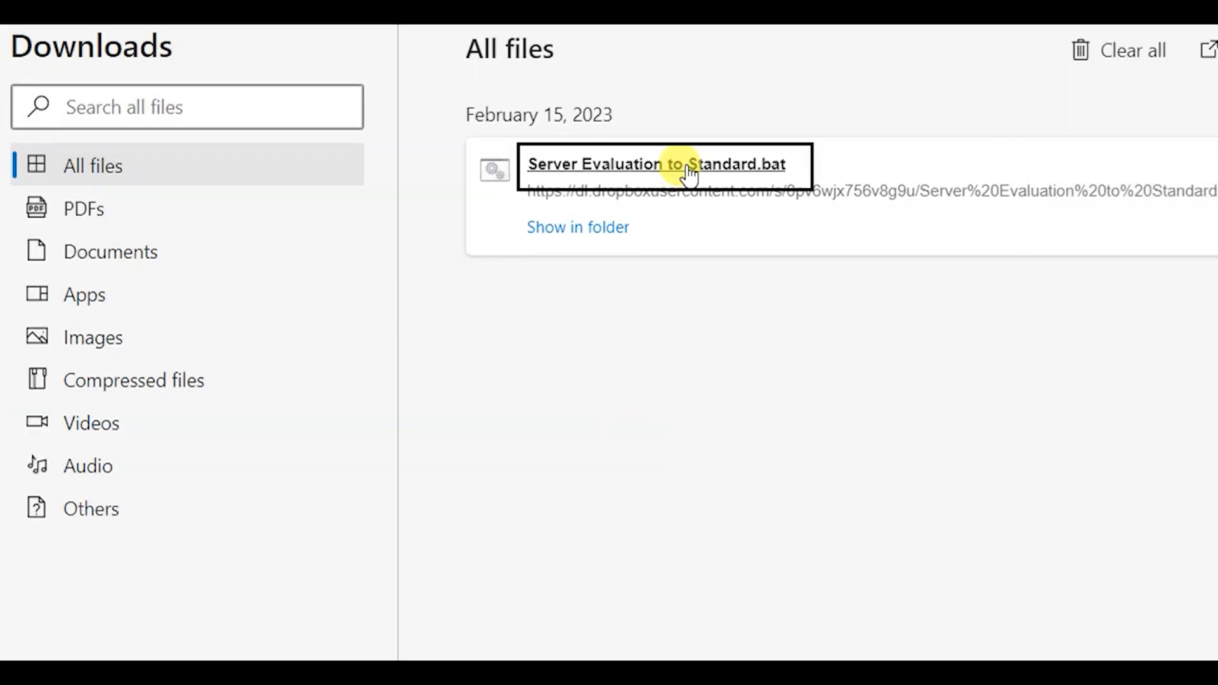
pyautogui.click(656, 163)
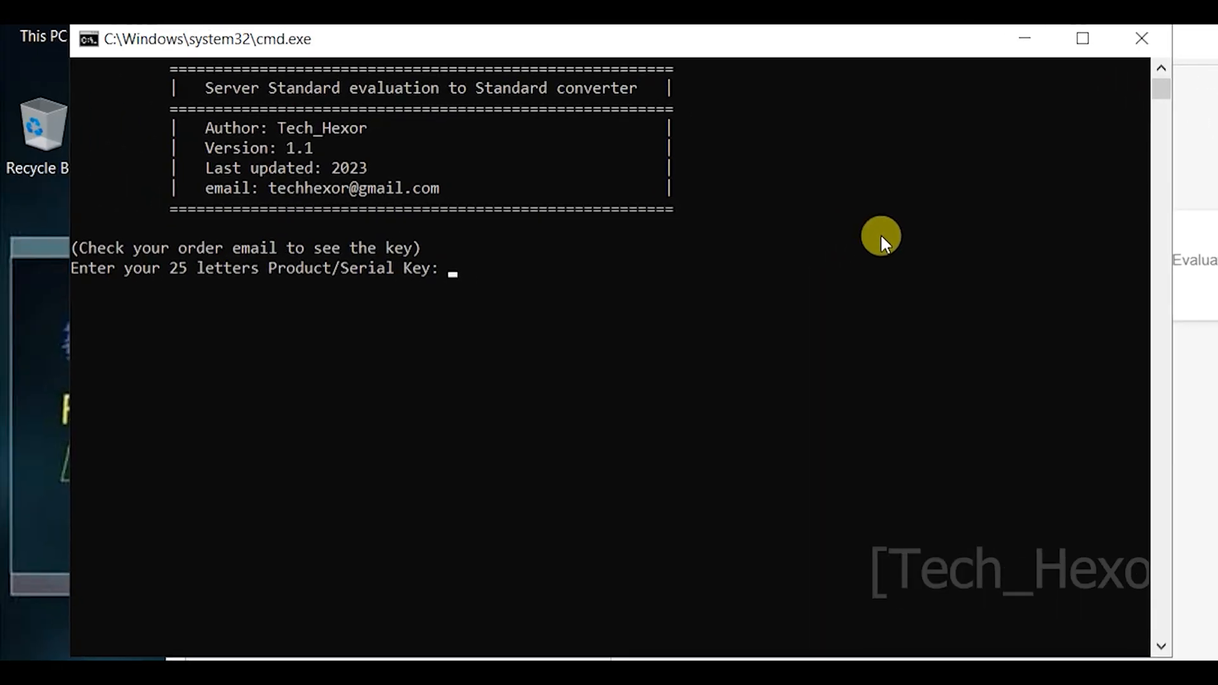
pyautogui.moveTo(152, 298)
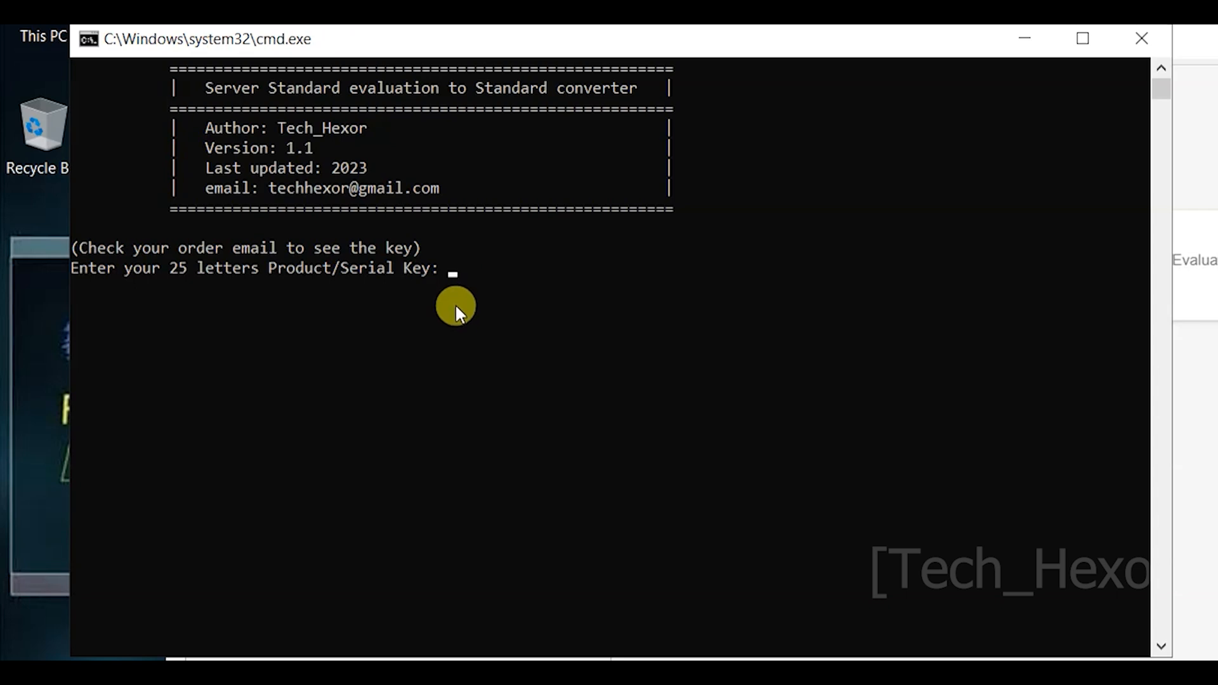
pyautogui.moveTo(527, 310)
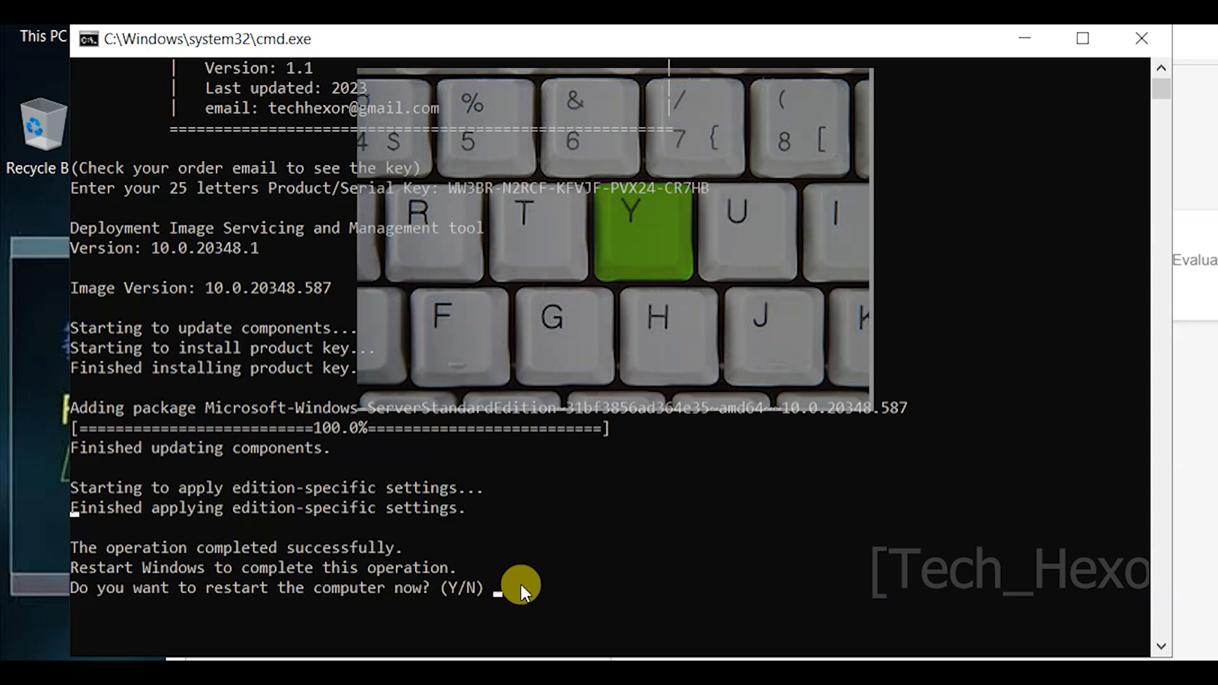
# - Answer Y to restart the computer after the Standard edition conversion
pyautogui.write('Y')
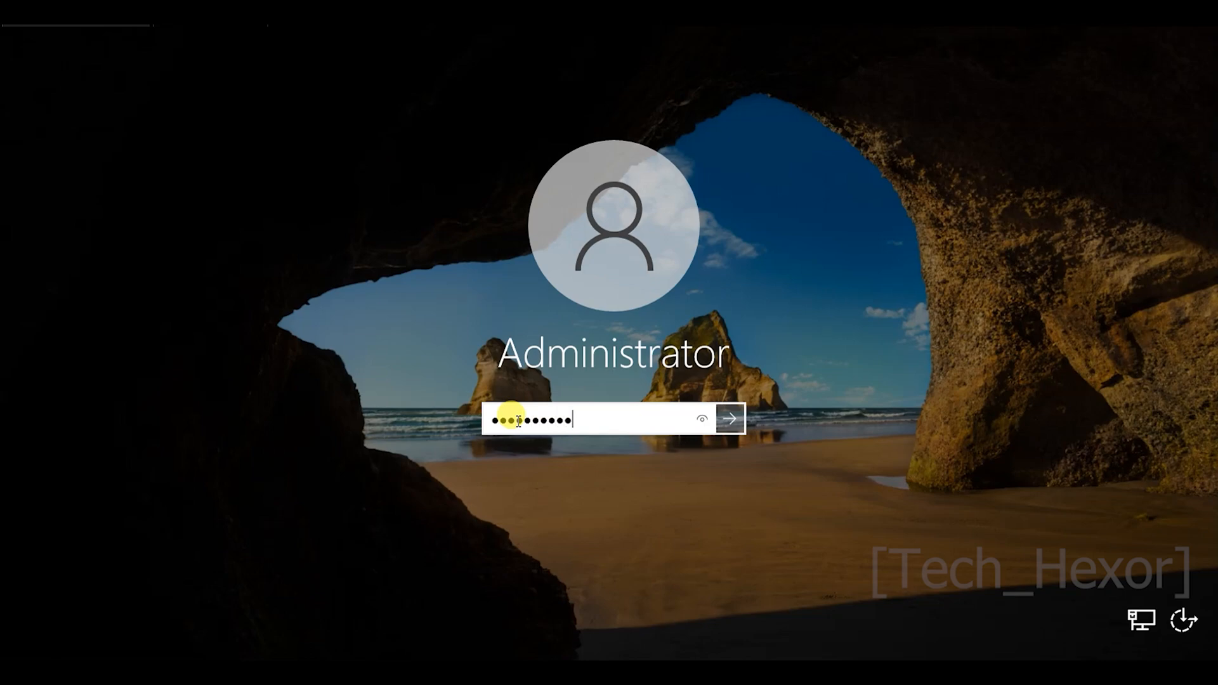
# - Sign in as Administrator and close Server Manager
pyautogui.click(729, 418)
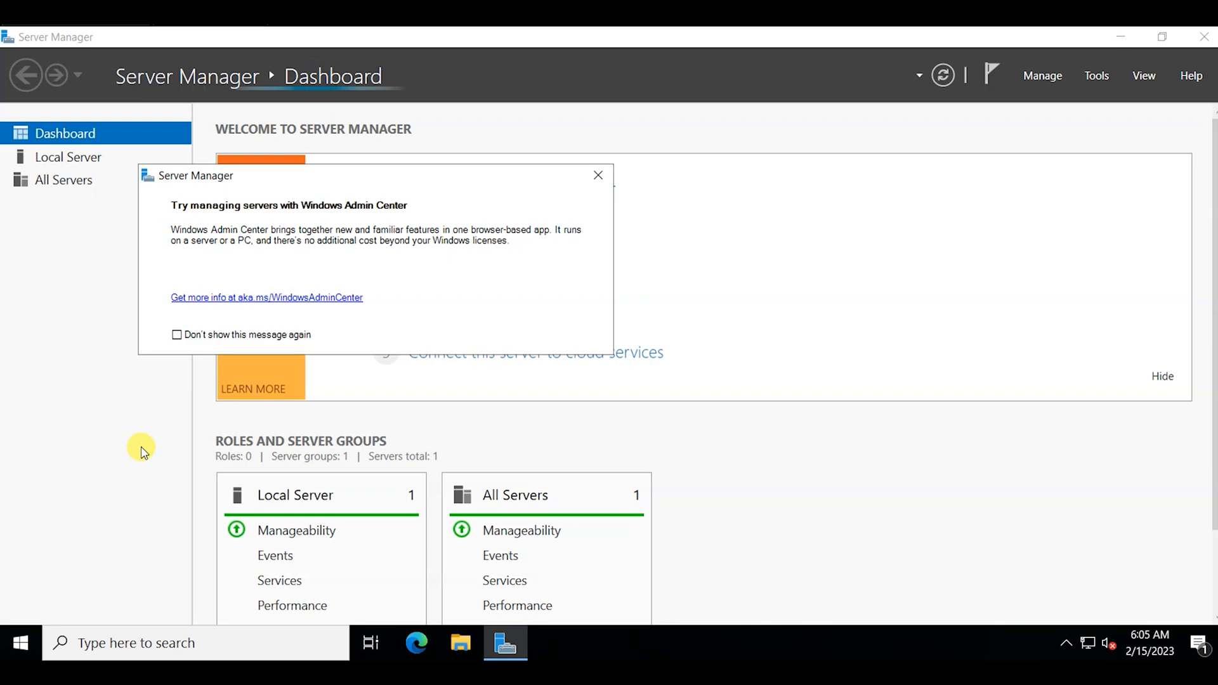
pyautogui.click(599, 175)
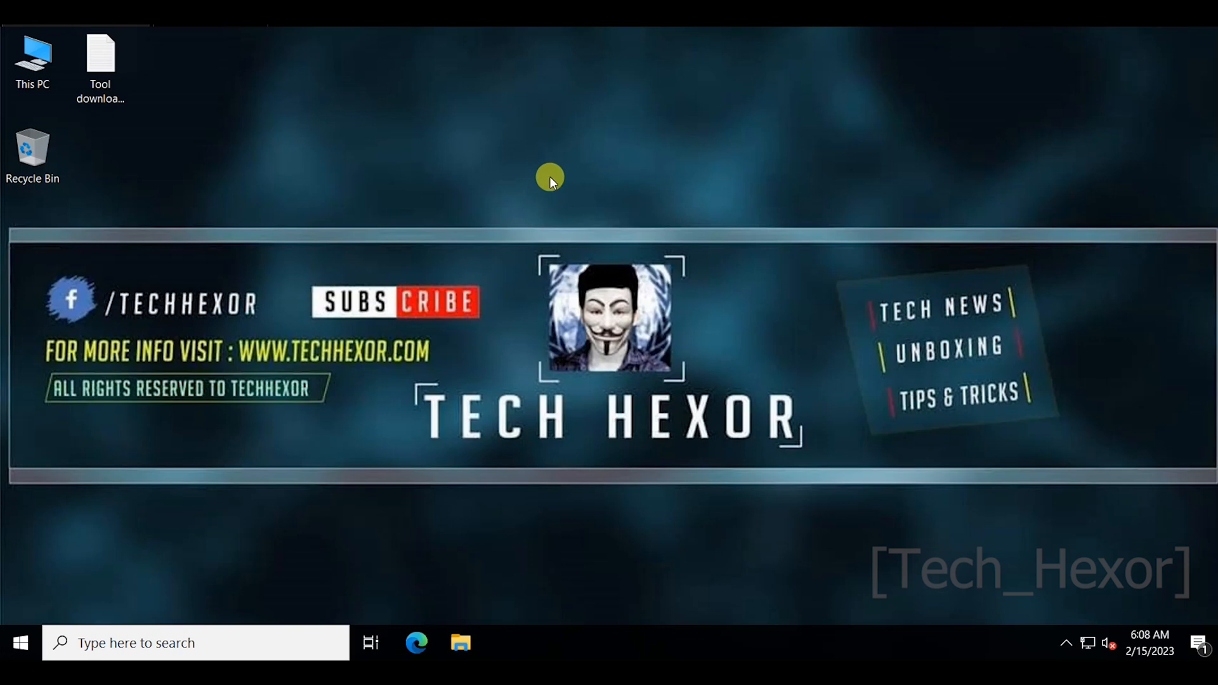
# - Open Settings > Update & Security > Activation to confirm Windows Server 2022 Standard, activated
pyautogui.click(20, 642)
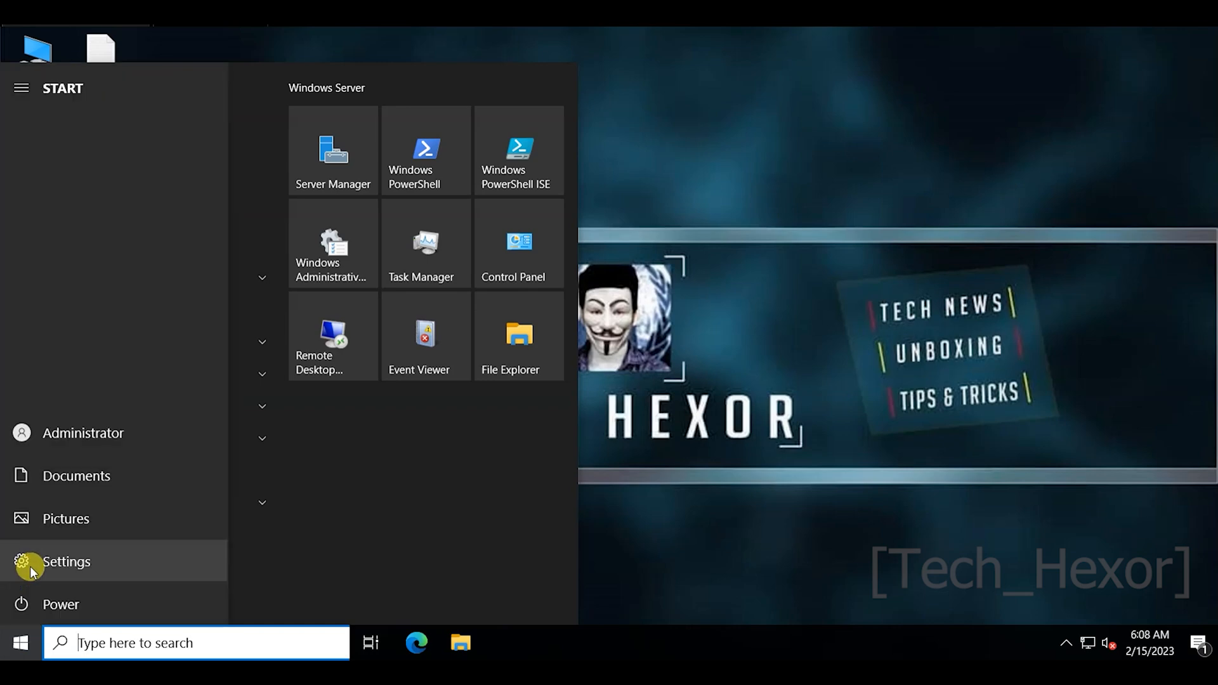
pyautogui.click(66, 561)
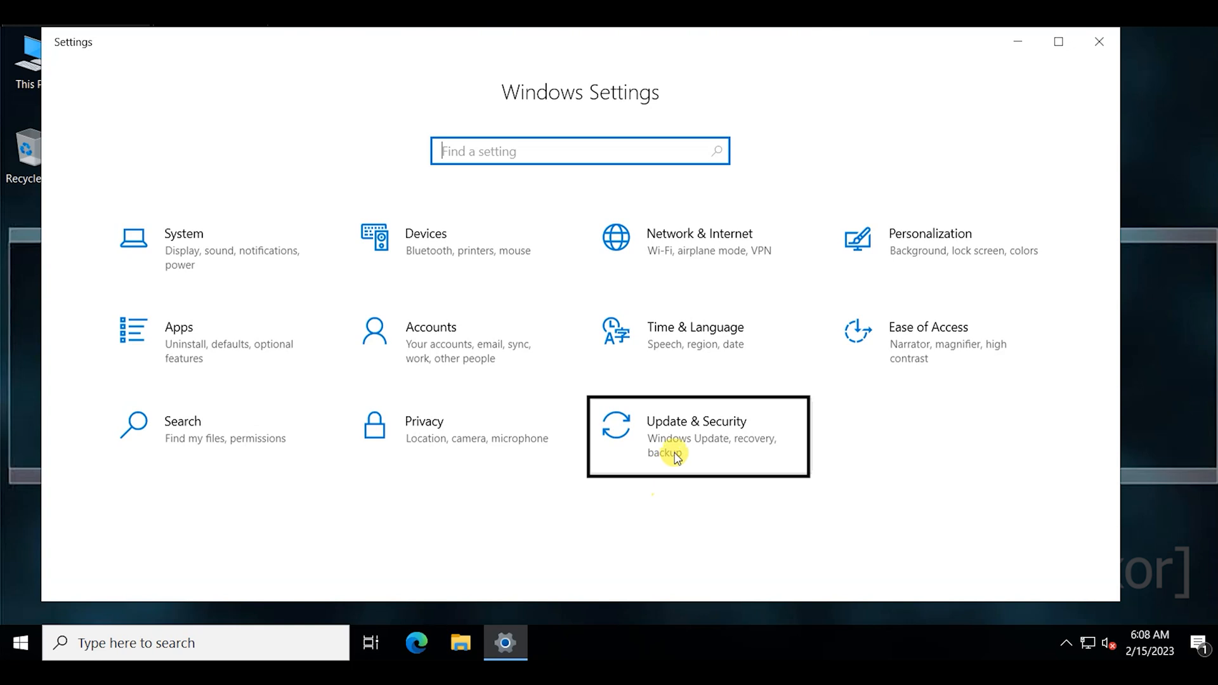
pyautogui.click(695, 435)
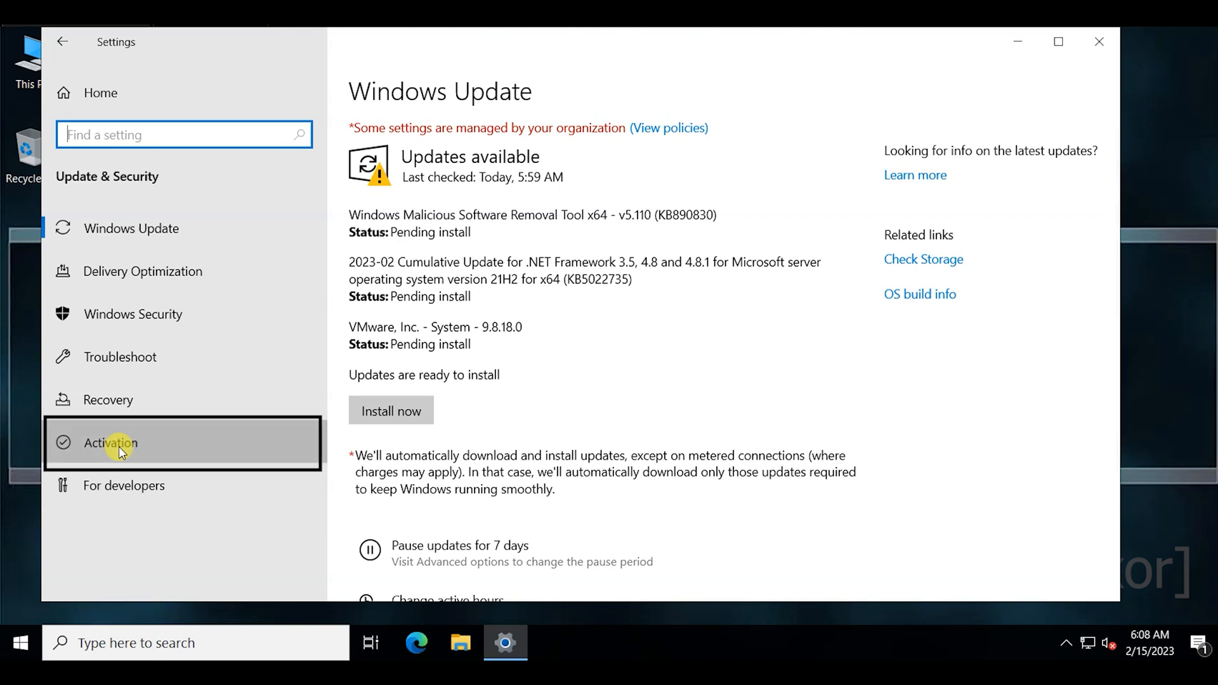
pyautogui.click(111, 443)
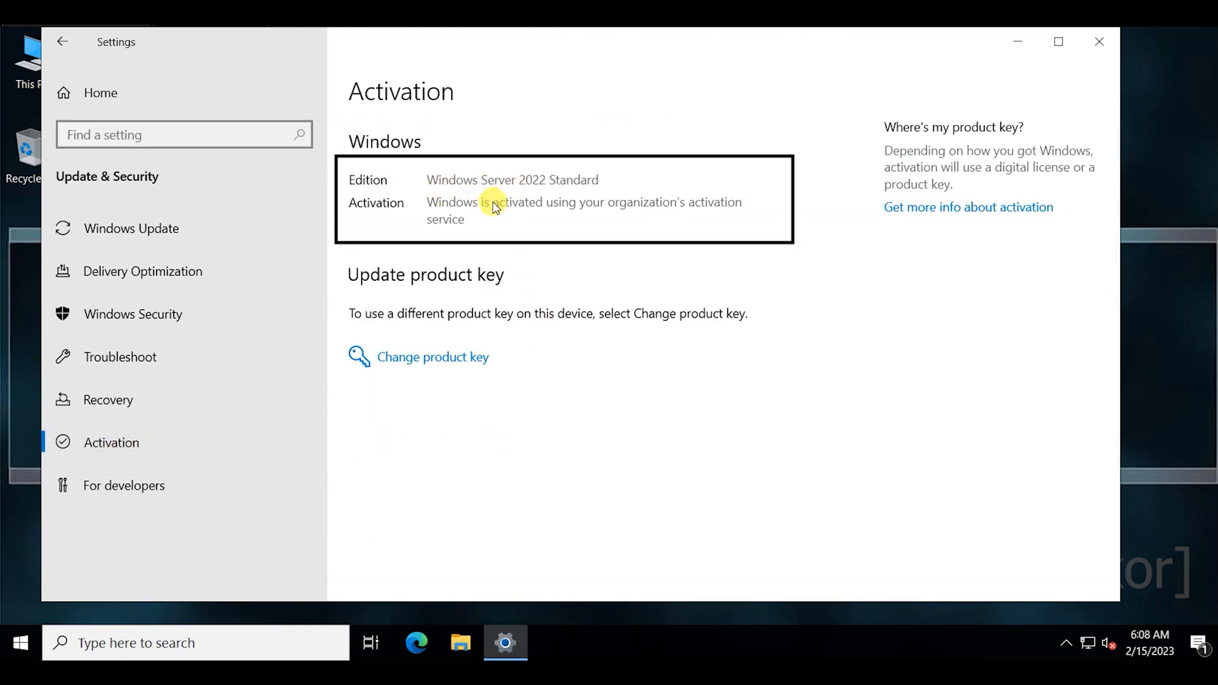
pyautogui.moveTo(588, 226)
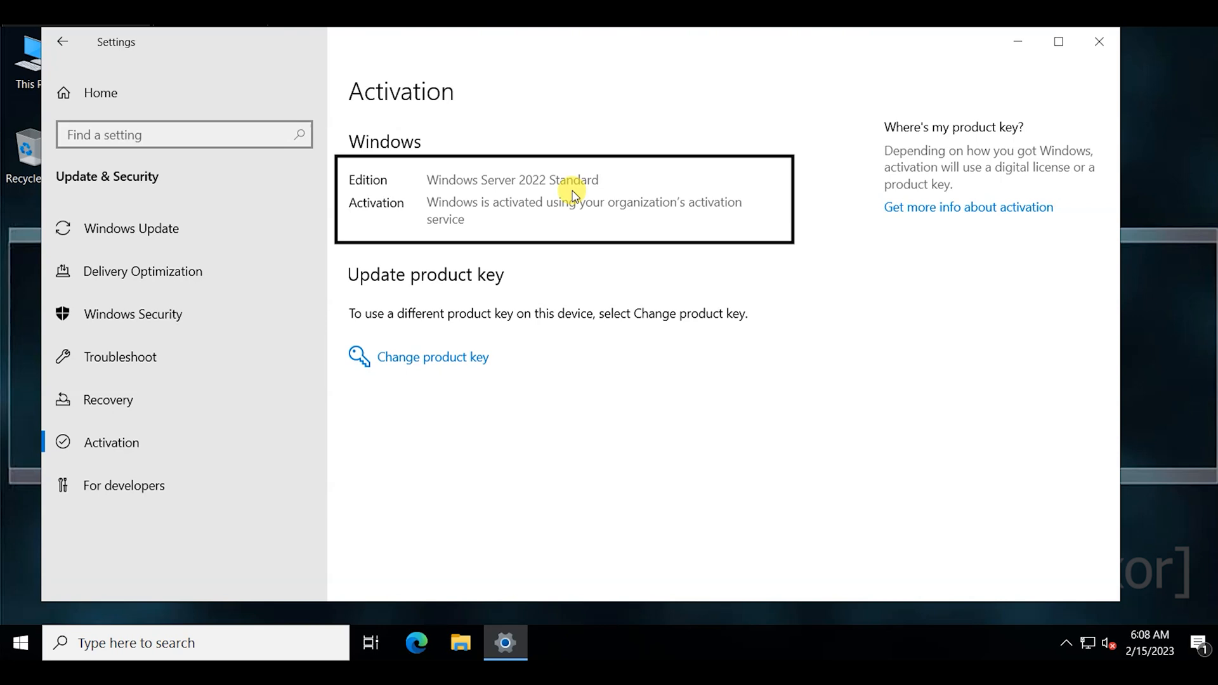
pyautogui.moveTo(1098, 42)
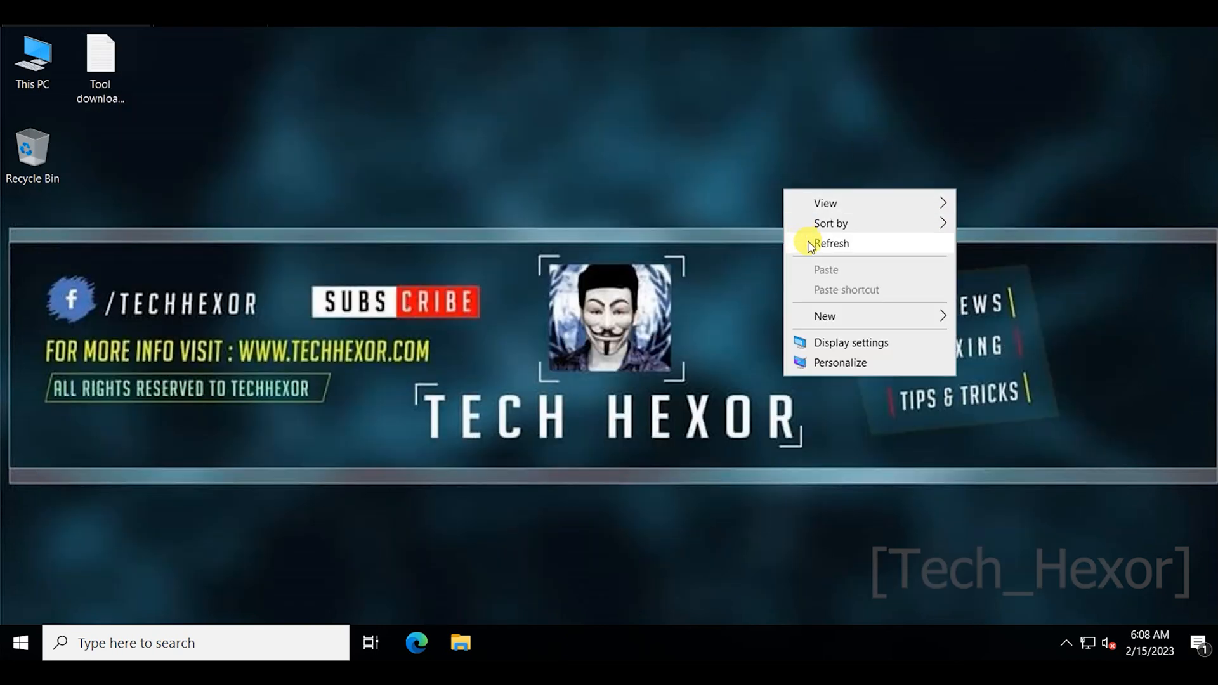
pyautogui.click(832, 242)
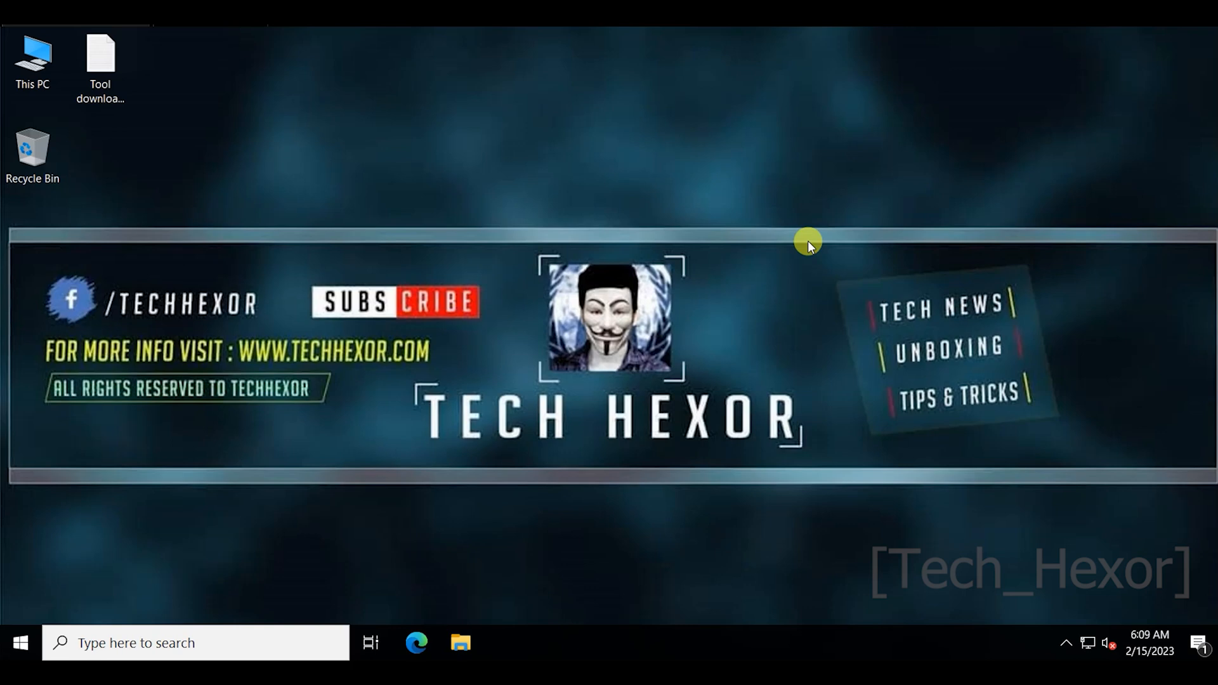
pyautogui.moveTo(633, 104)
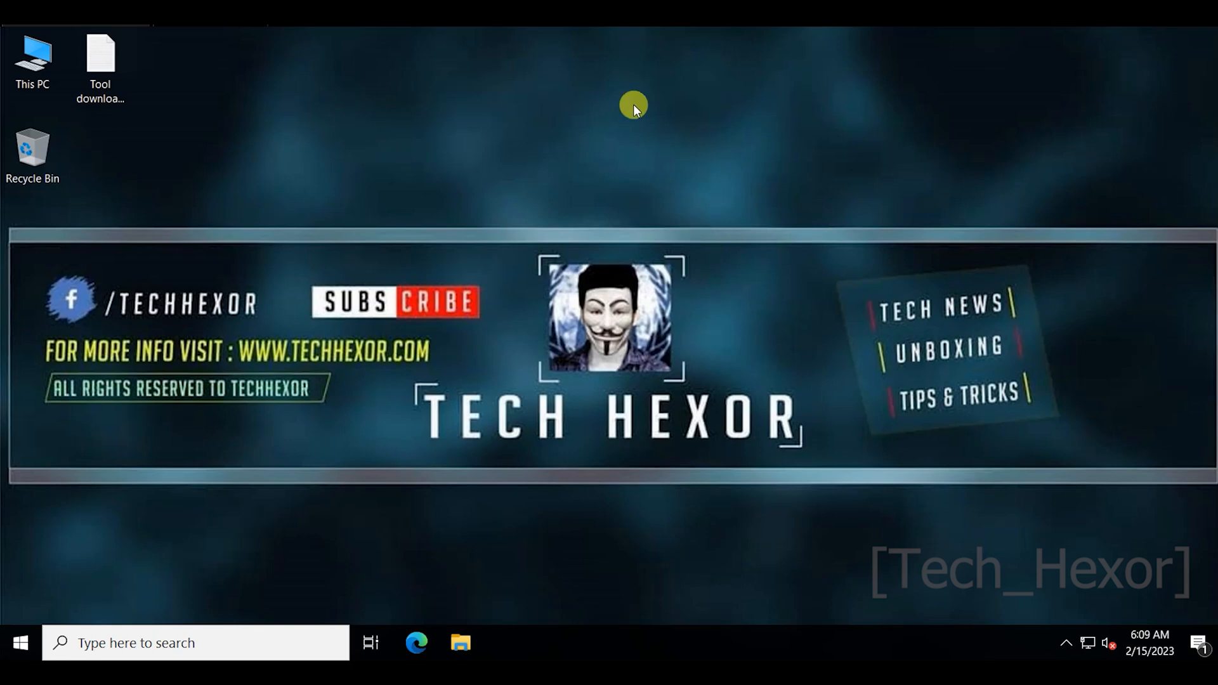